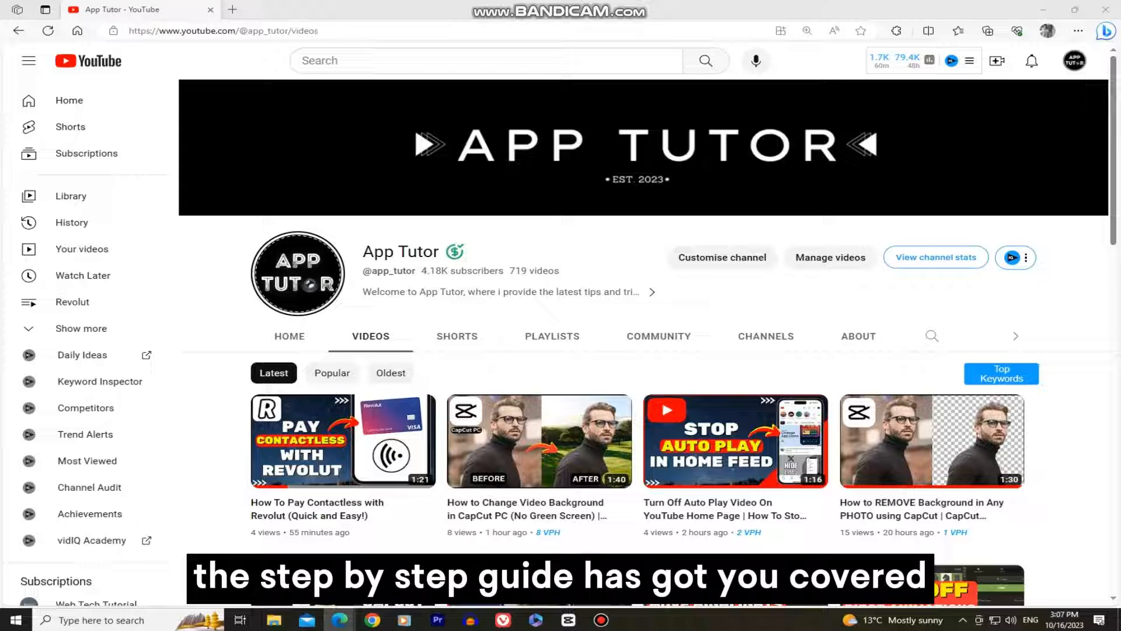
# Launch YouTube Studio for the App Tutor channel from the account menu.
pyautogui.scroll(-3)
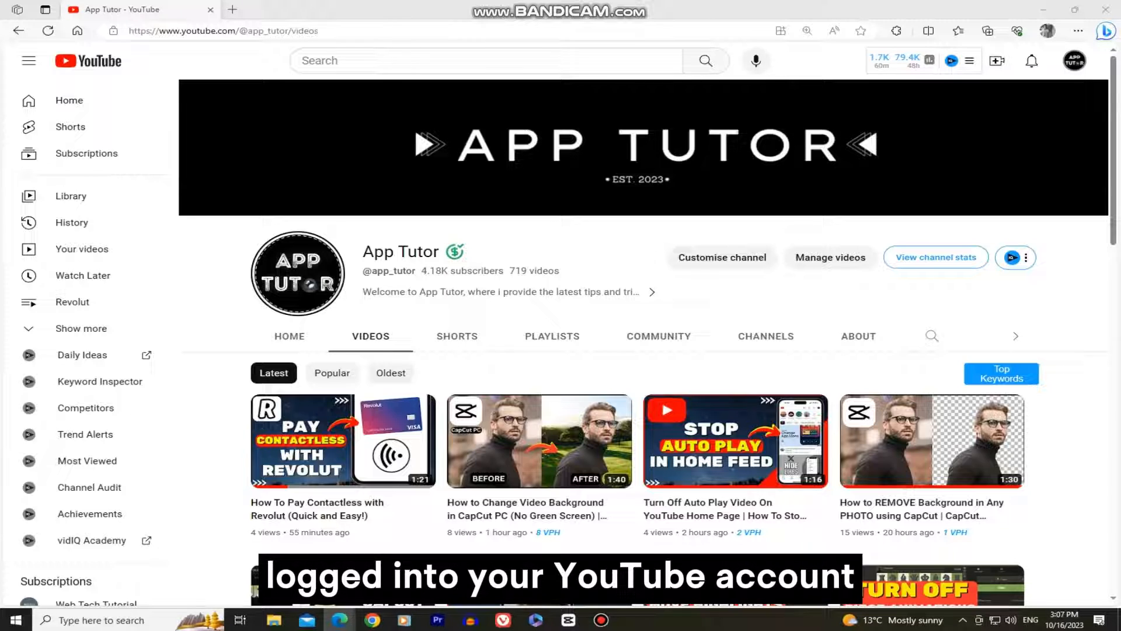
pyautogui.scroll(-3)
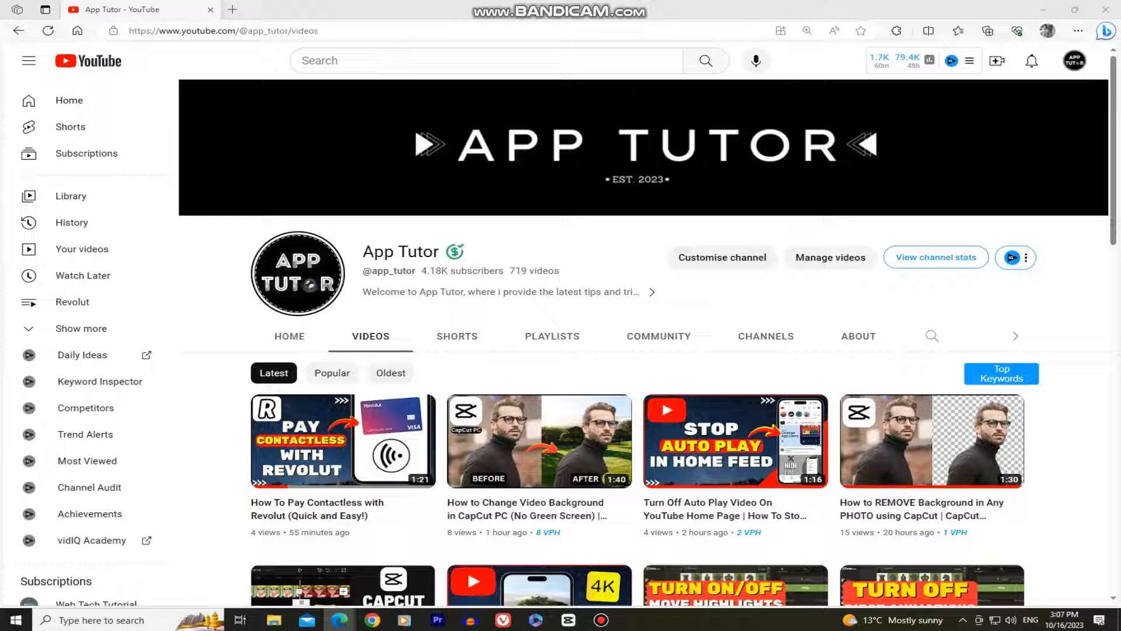
pyautogui.moveTo(1072, 68)
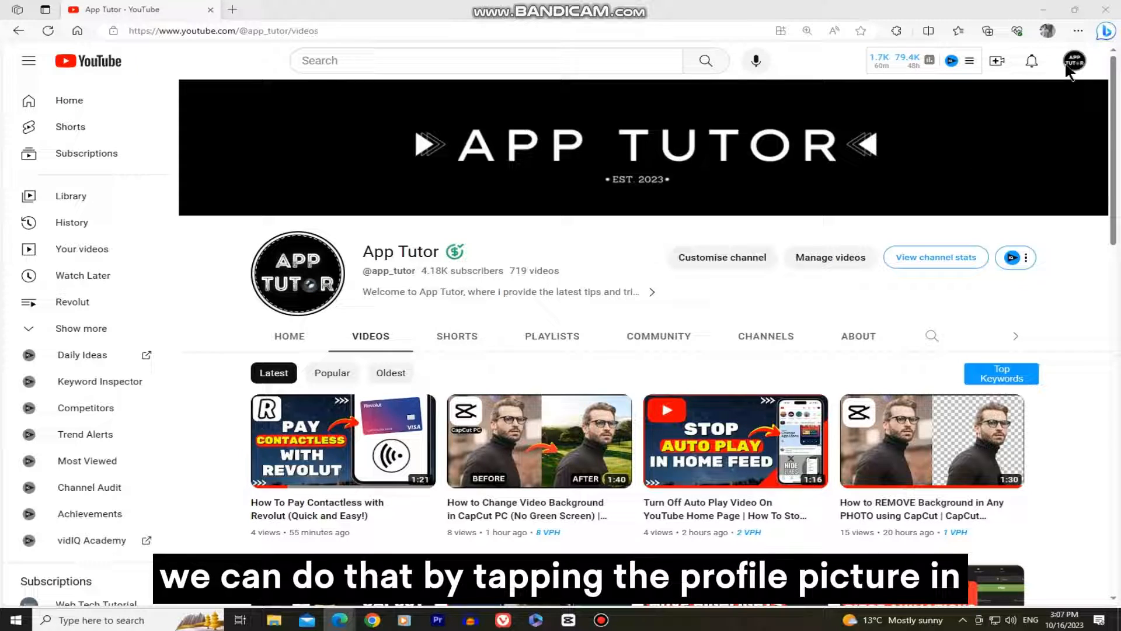
pyautogui.click(1073, 60)
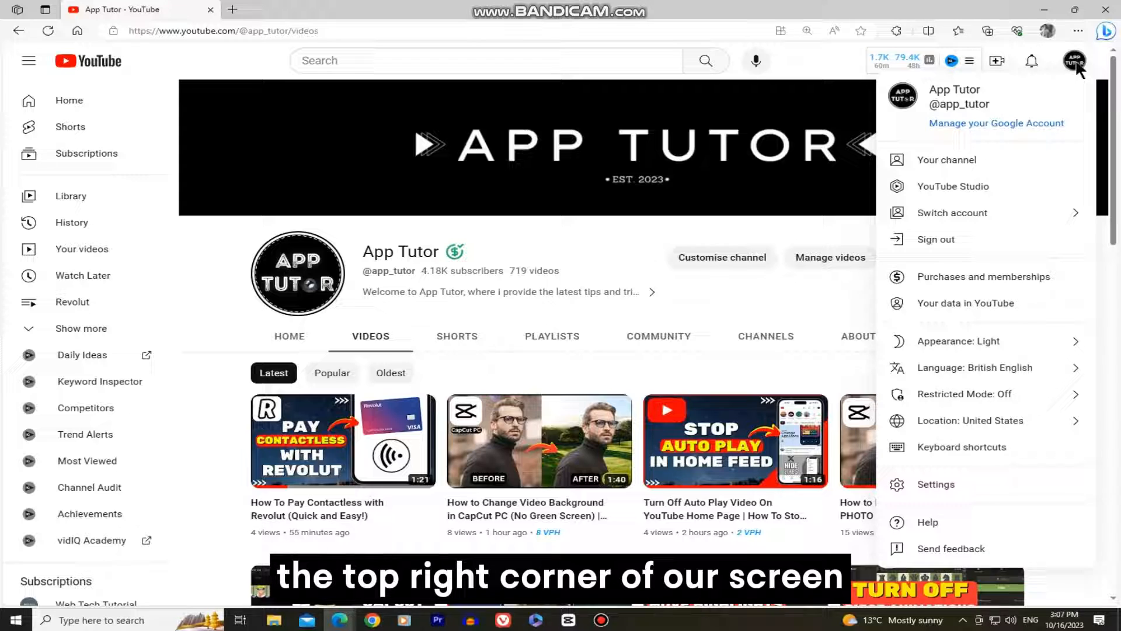
pyautogui.moveTo(1010, 189)
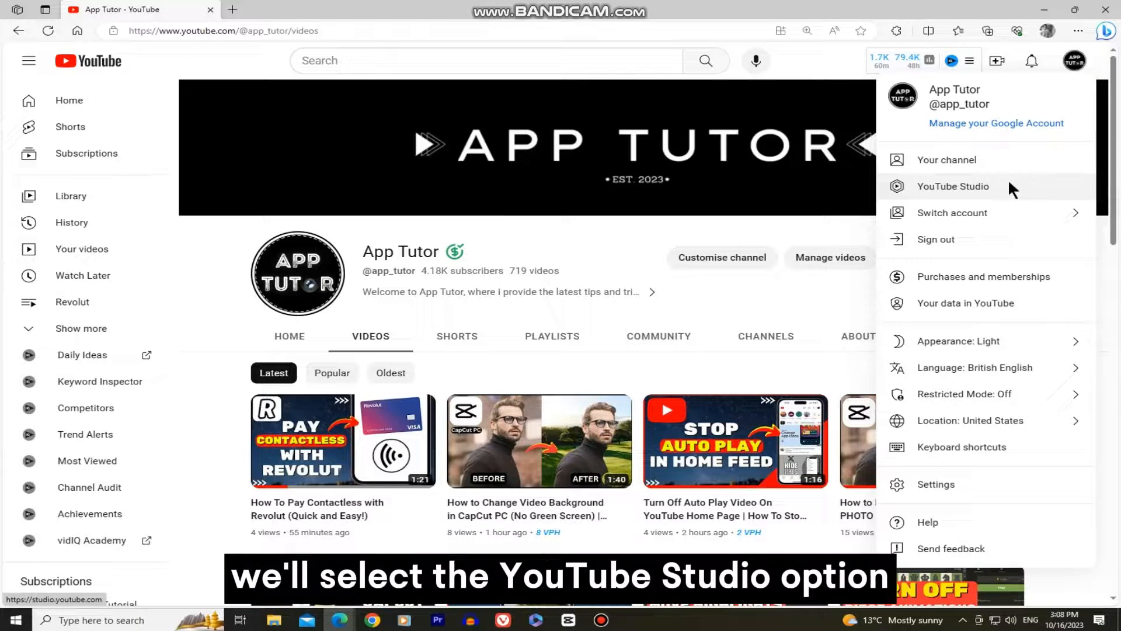
pyautogui.click(953, 186)
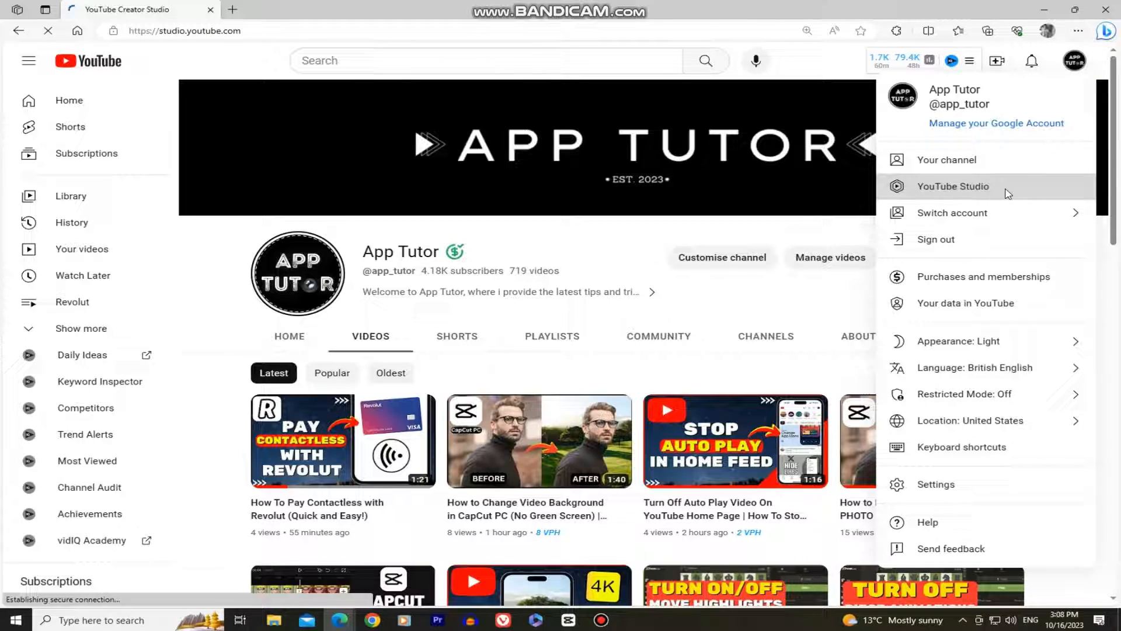
# Bring the dashboard's Recent subscribers card (last 90 days) into view.
pyautogui.click(953, 186)
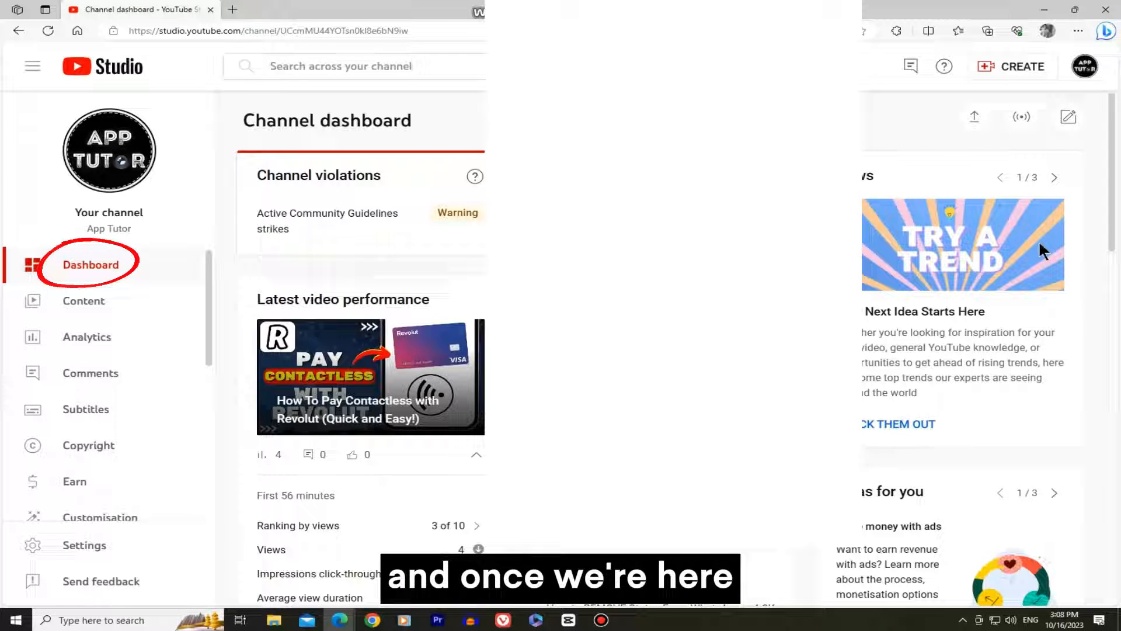
pyautogui.scroll(-3)
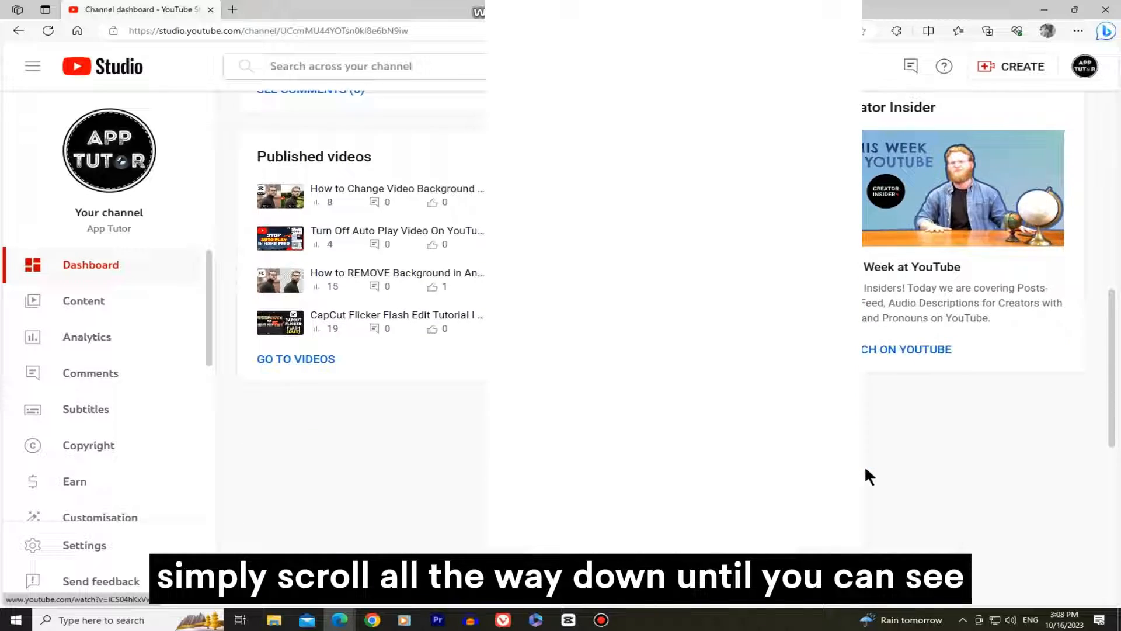
pyautogui.scroll(-3)
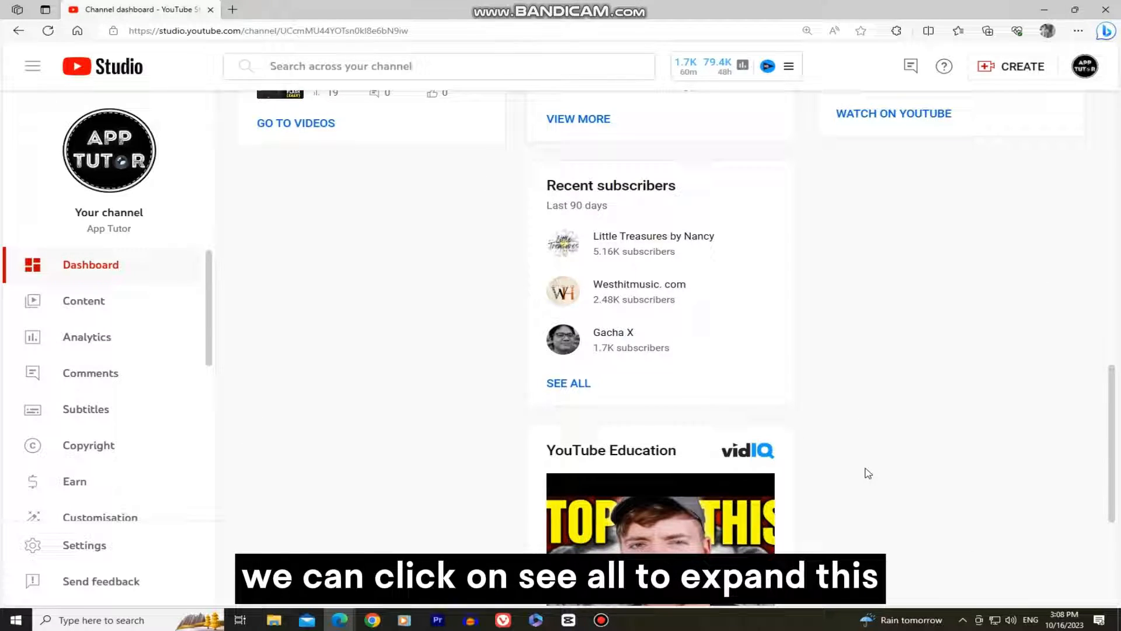
# Show the full Subscribers list via SEE ALL and set the period to Lifetime.
pyautogui.click(569, 383)
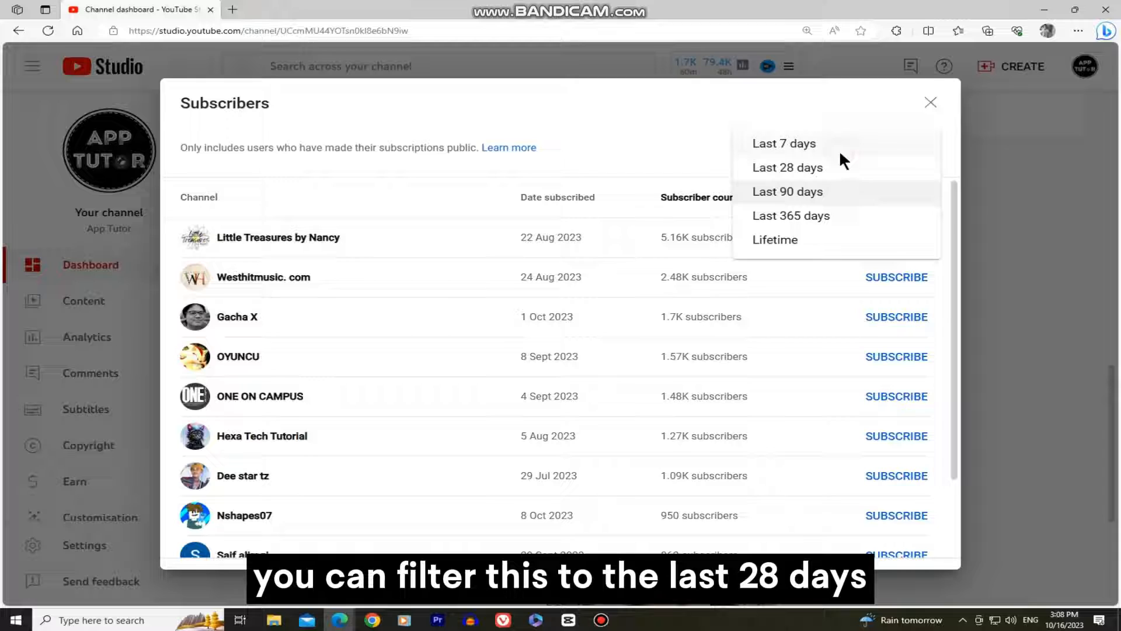
pyautogui.click(774, 240)
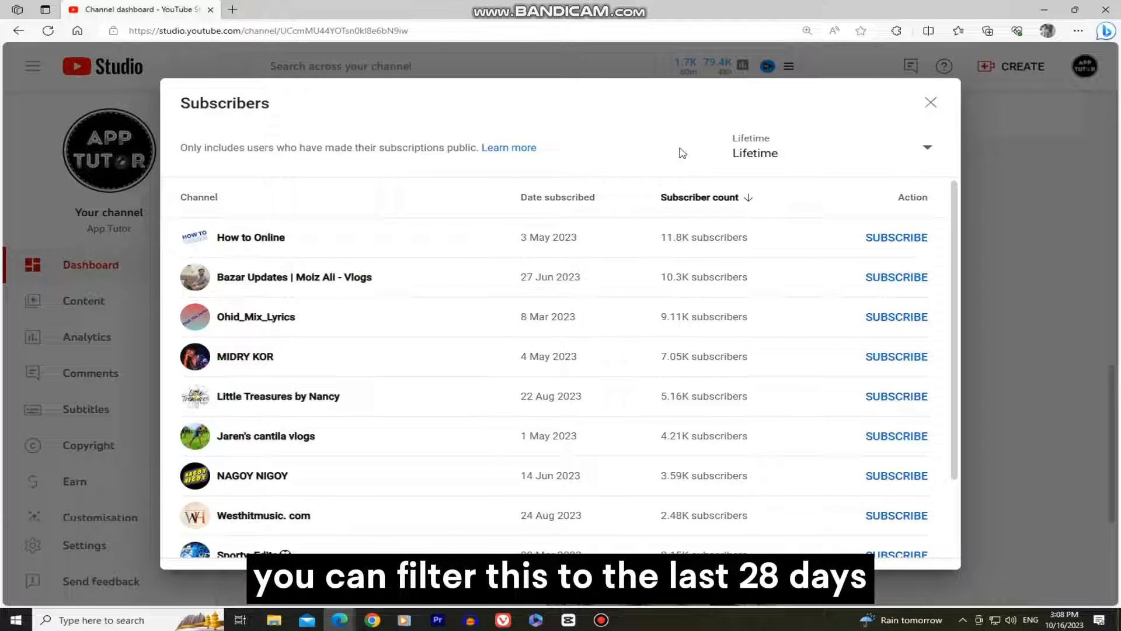
pyautogui.moveTo(625, 196)
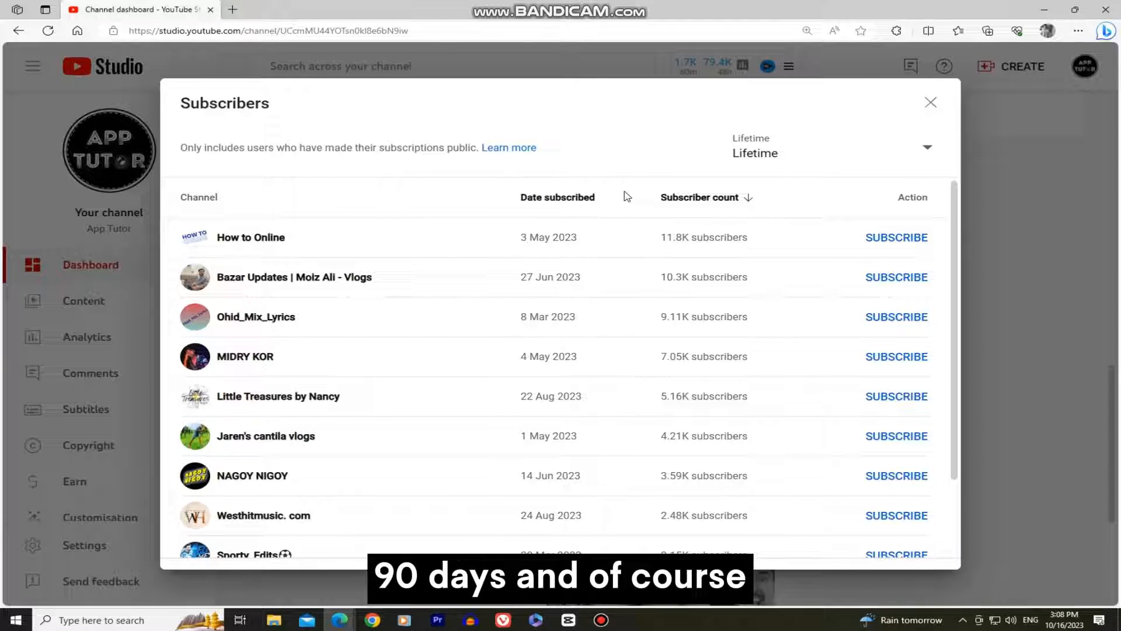
# Page the Lifetime subscribers list forward until entries 31–40 are shown.
pyautogui.scroll(-3)
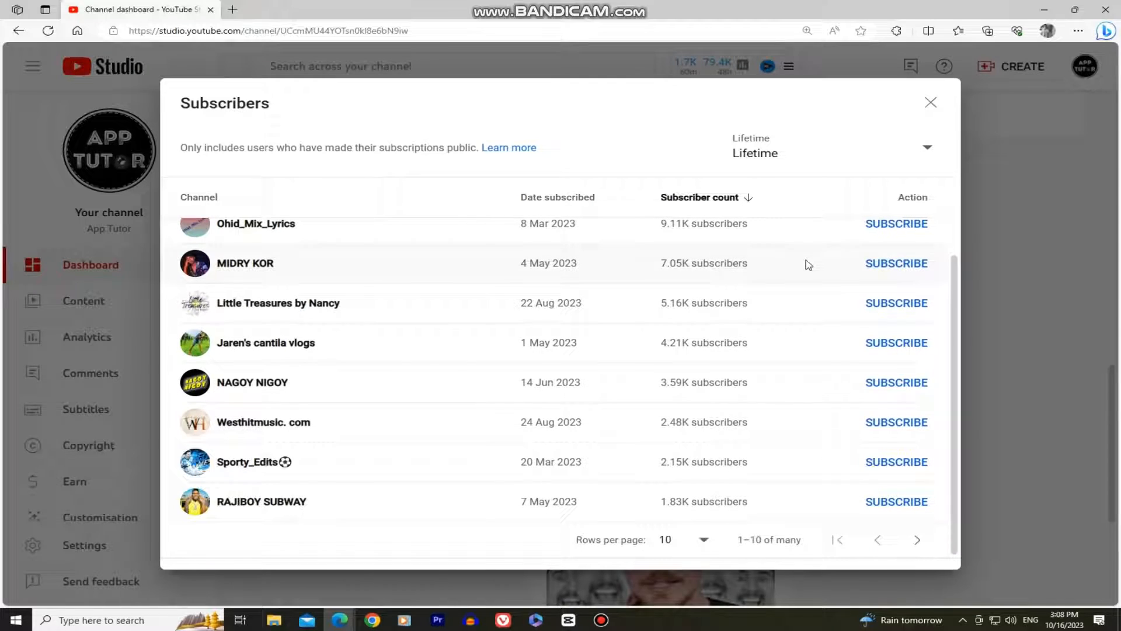
pyautogui.scroll(-3)
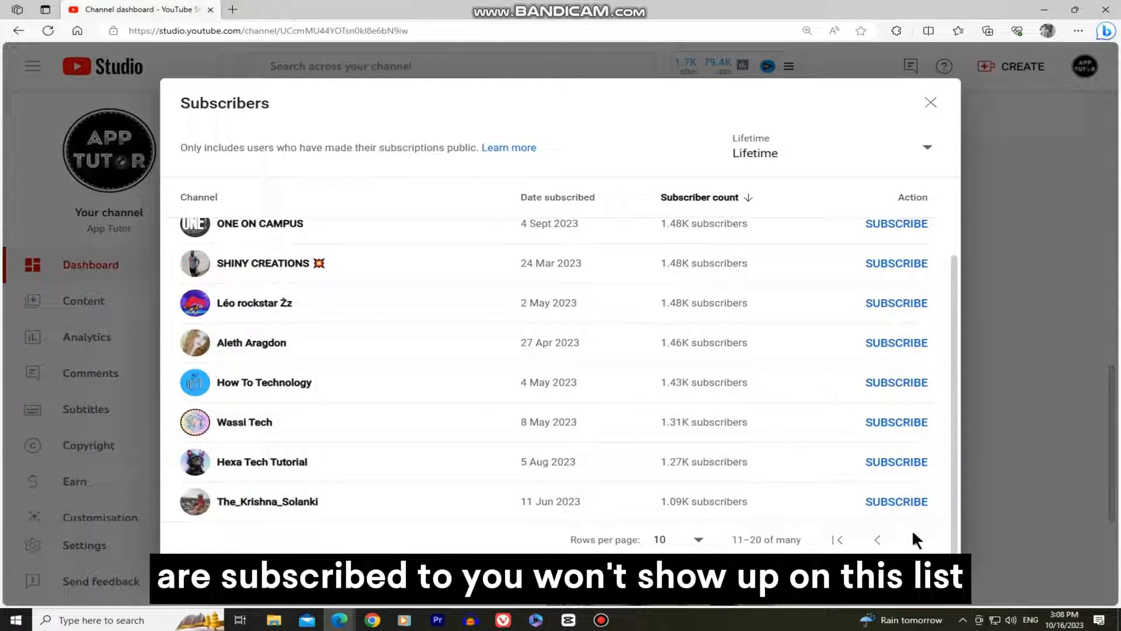
pyautogui.click(916, 540)
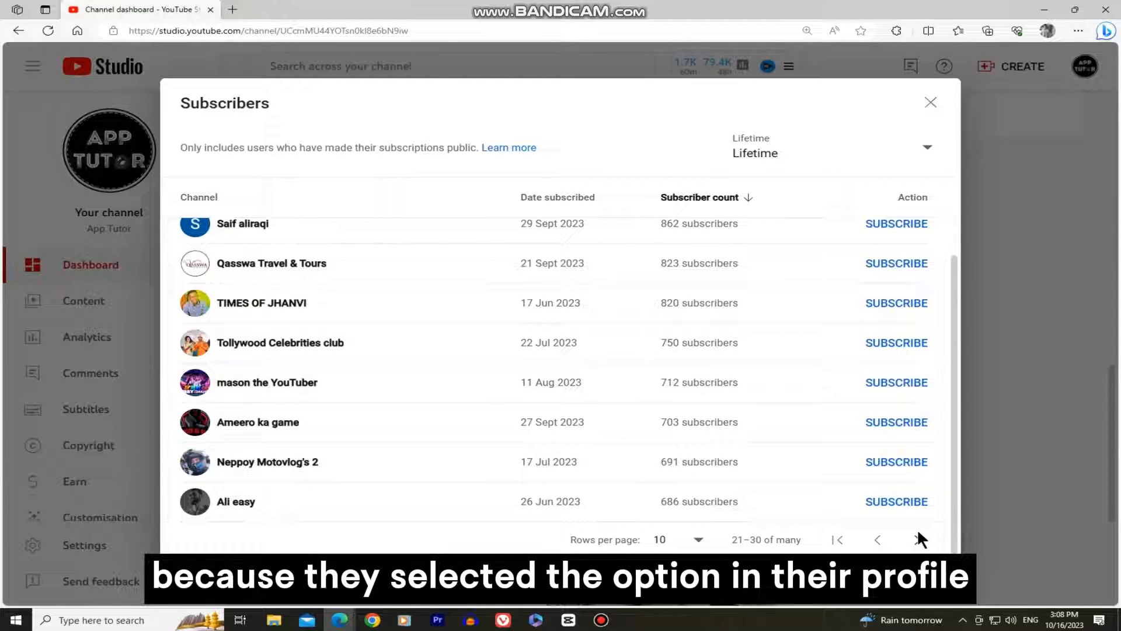
pyautogui.click(916, 539)
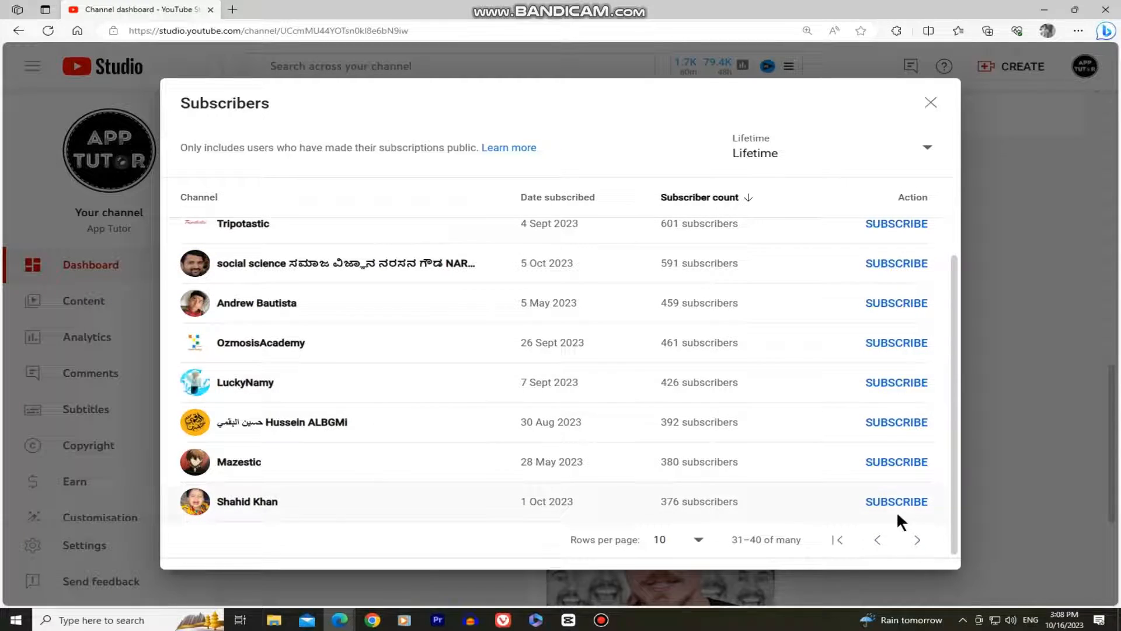